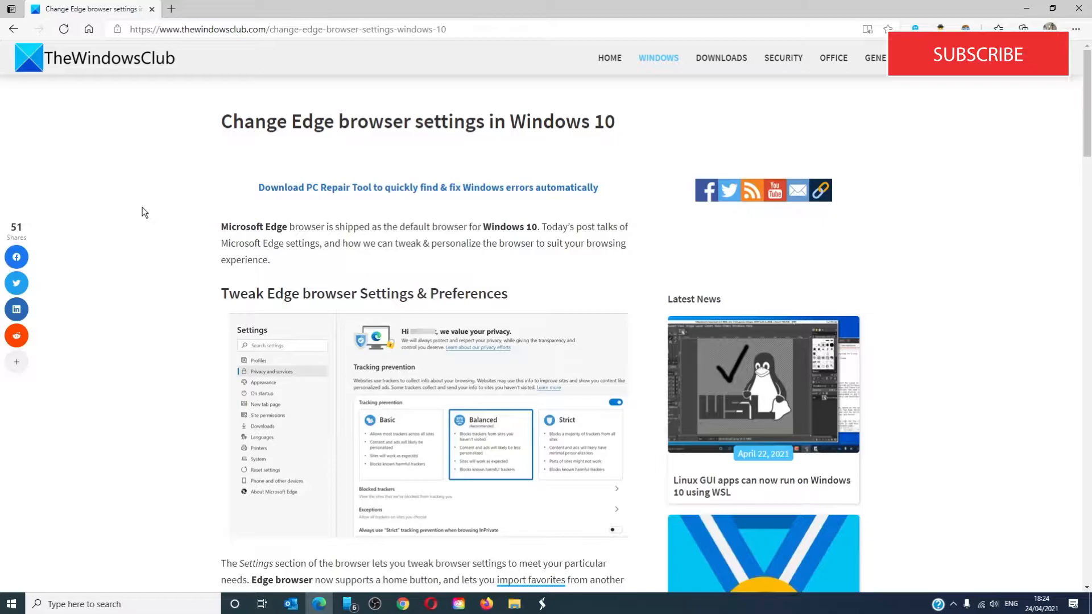
pyautogui.moveTo(843, 297)
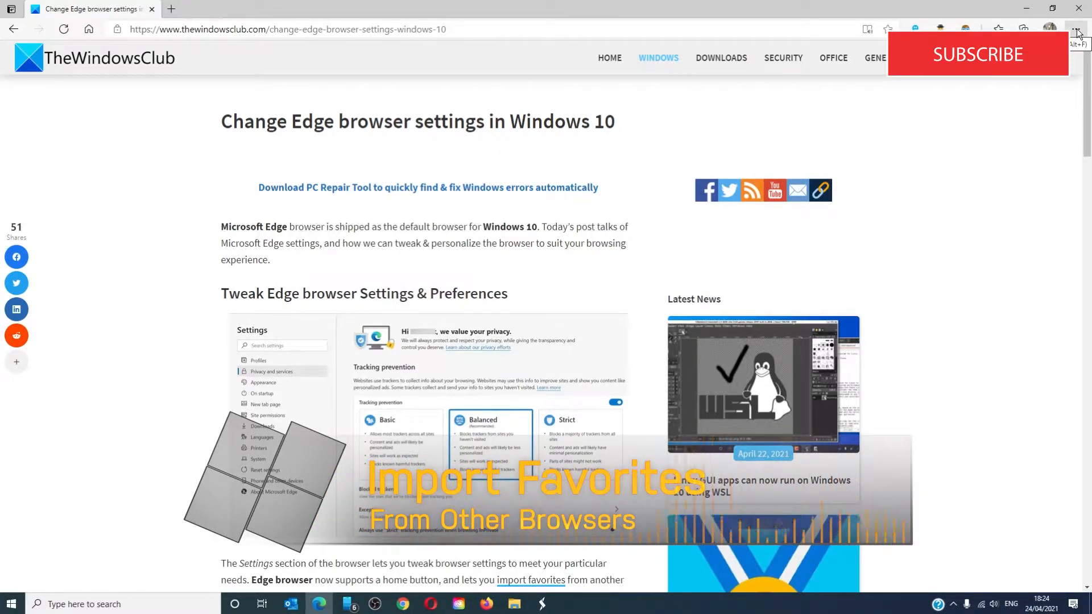
# Open the Favorites panel and show its options menu with import and export entries
pyautogui.click(1078, 29)
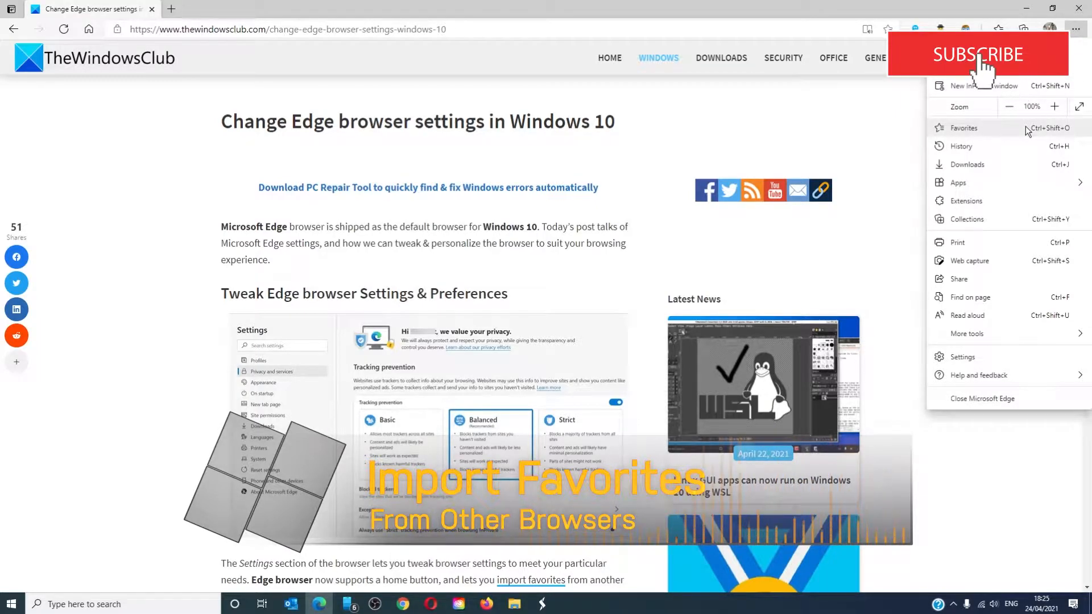
pyautogui.click(964, 127)
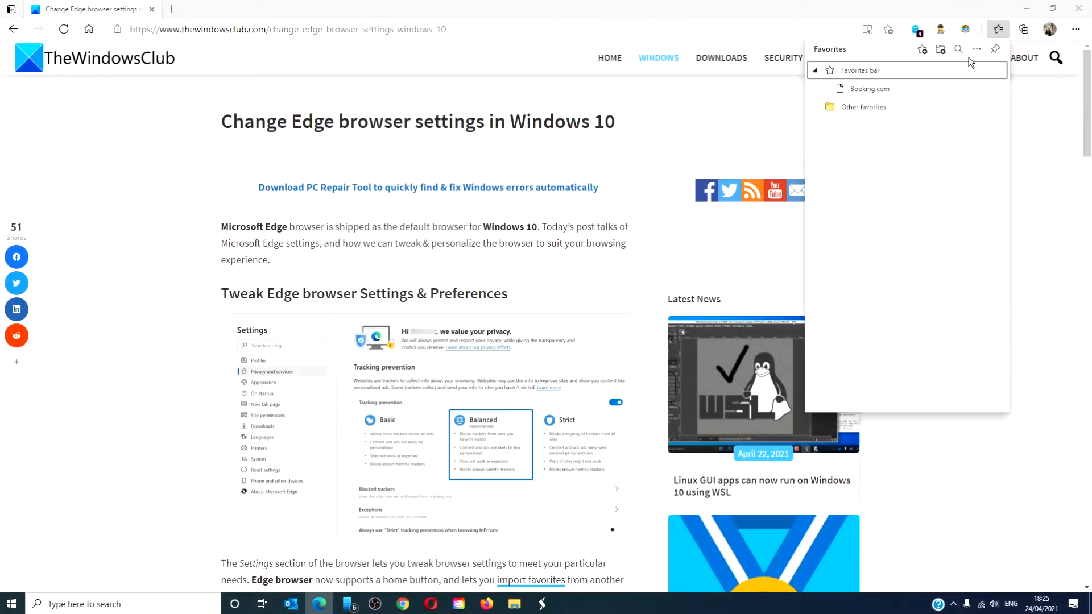
pyautogui.moveTo(977, 49)
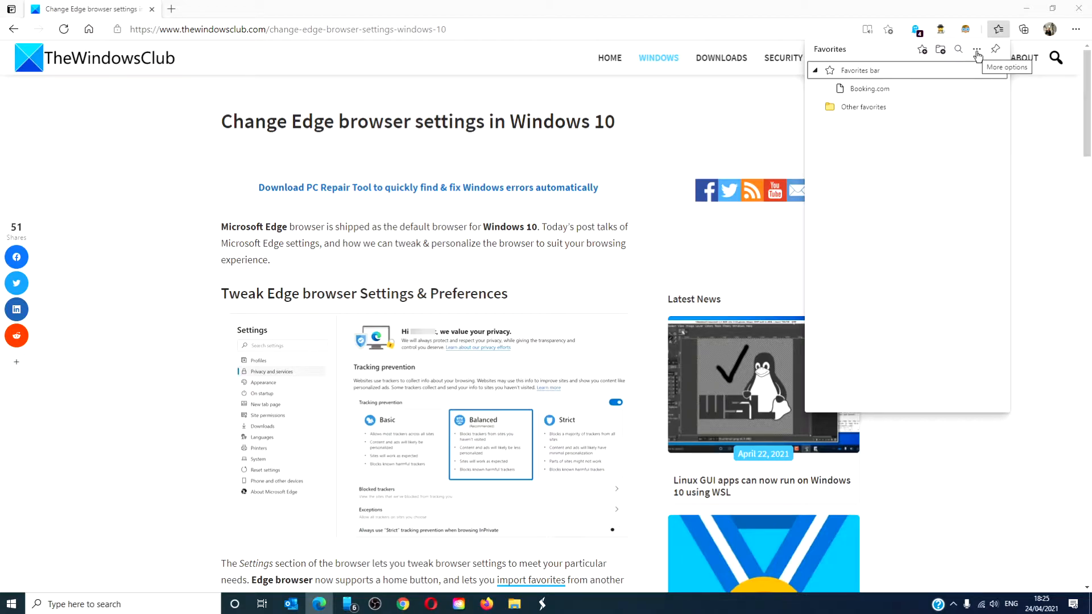
pyautogui.moveTo(957, 61)
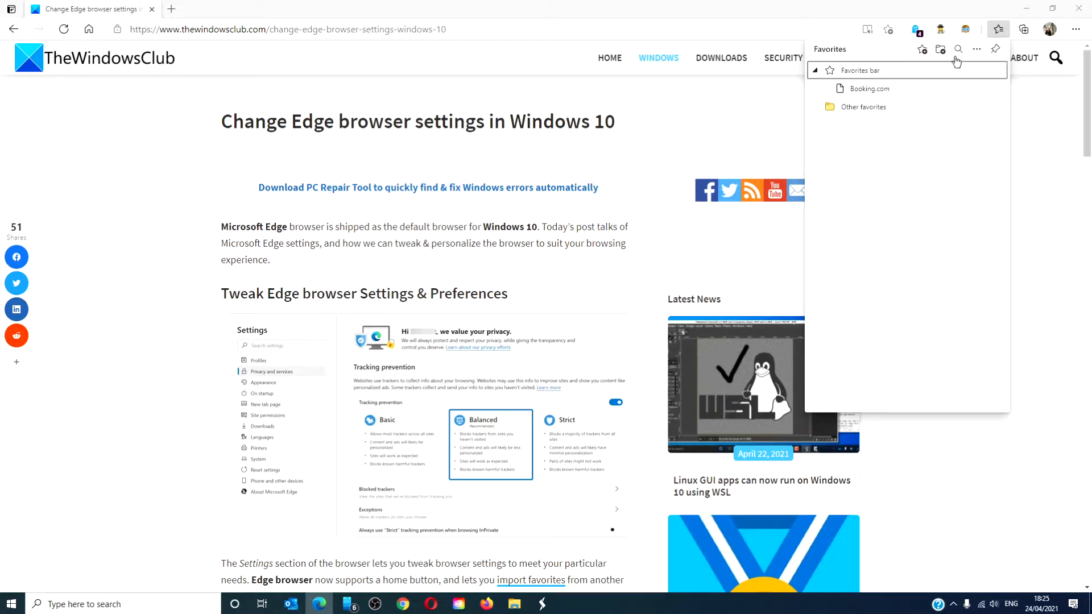
pyautogui.click(977, 48)
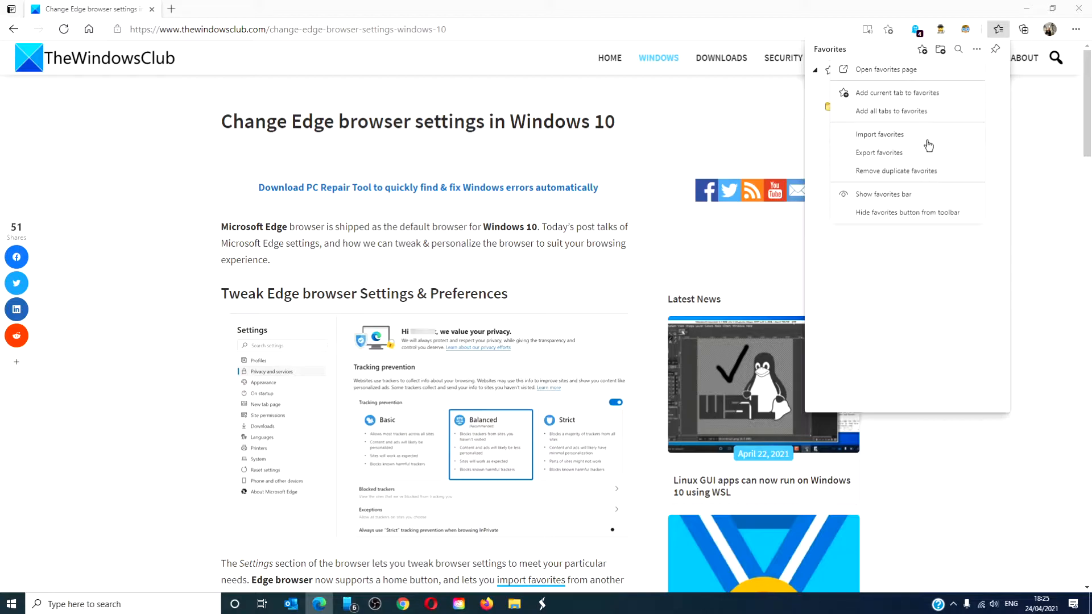
# Start Import favorites and choose Google Chrome as the import source
pyautogui.click(880, 134)
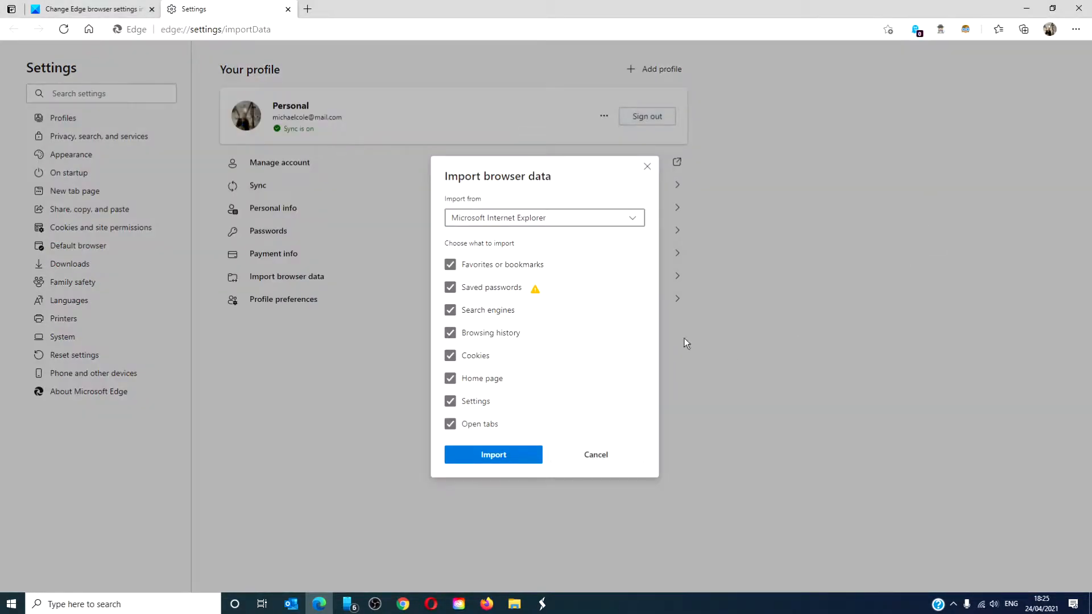
pyautogui.click(544, 218)
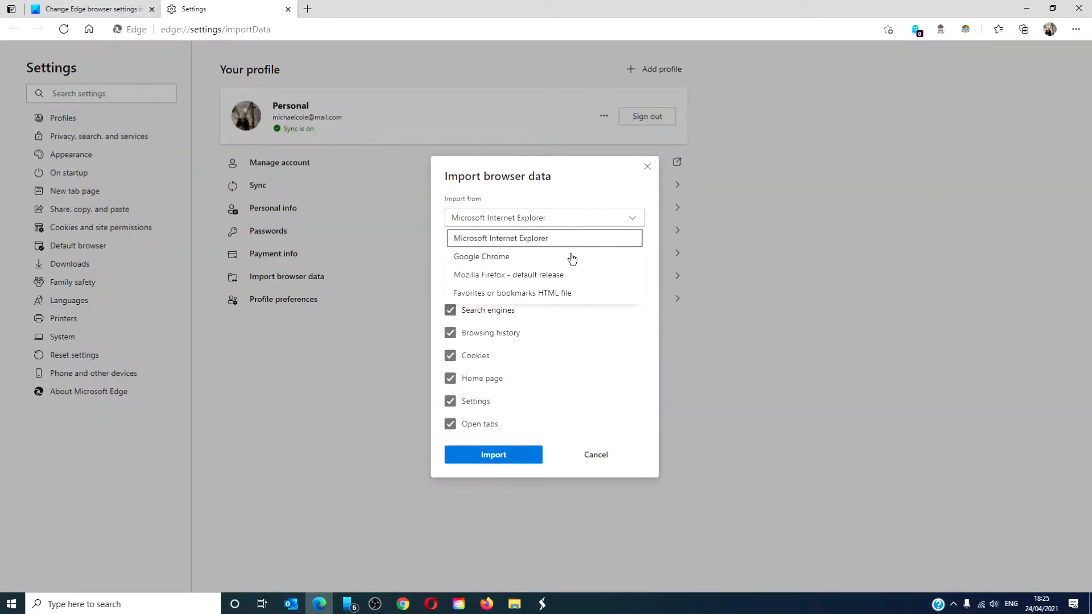
pyautogui.click(480, 256)
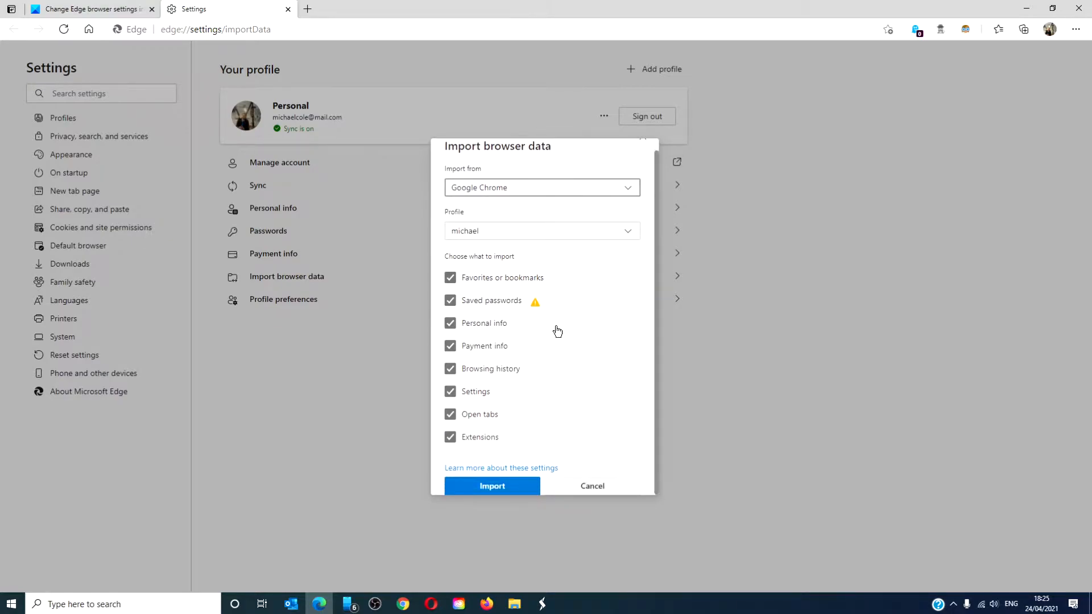
pyautogui.moveTo(560, 300)
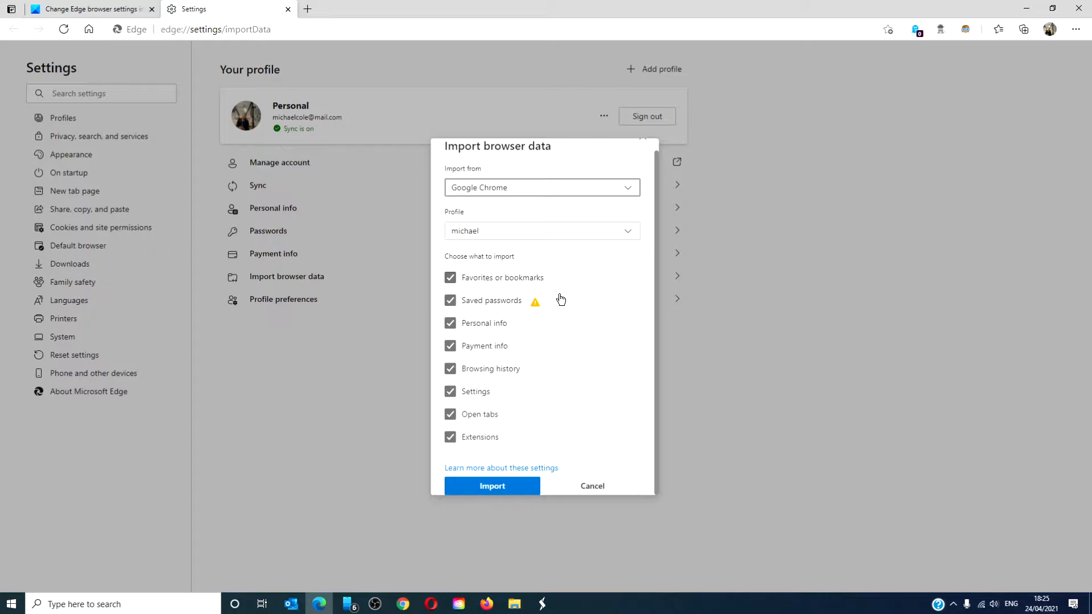
pyautogui.moveTo(507, 355)
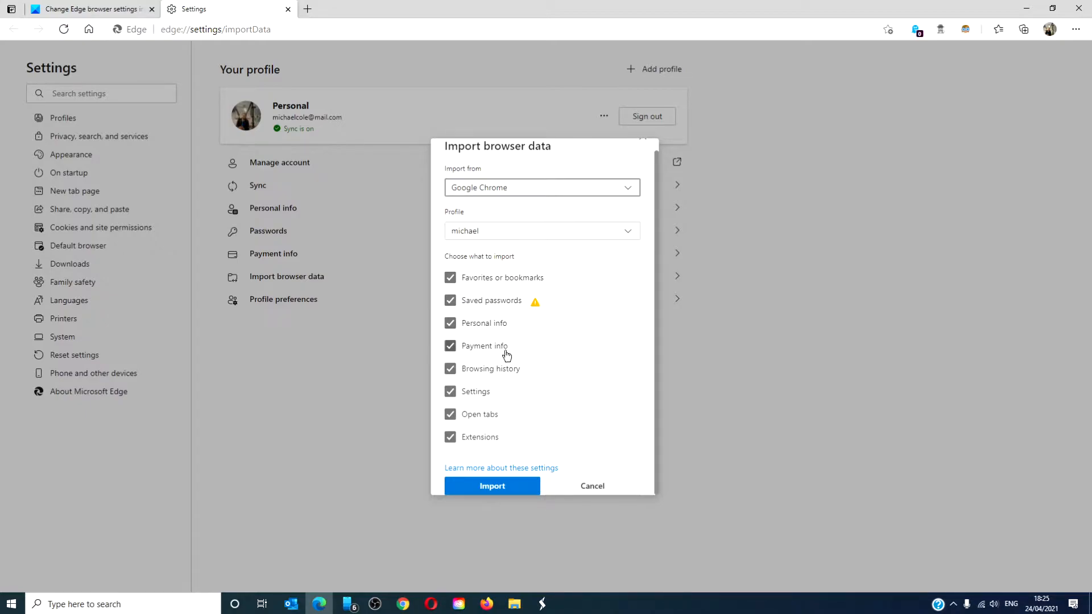
pyautogui.moveTo(425, 442)
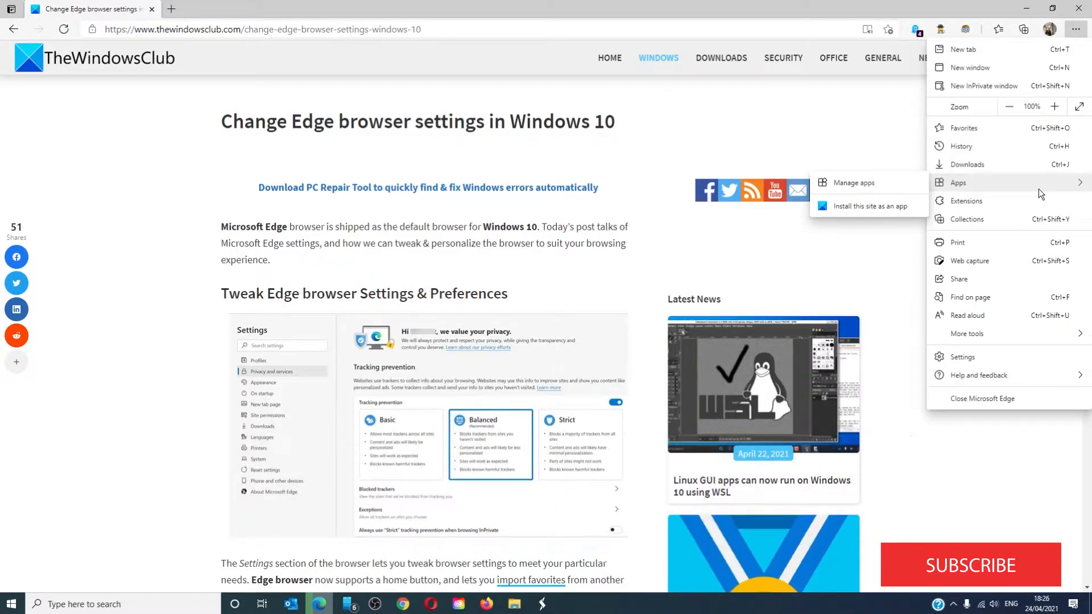
# Choose Settings from the main menu to reach the Profiles page
pyautogui.click(964, 356)
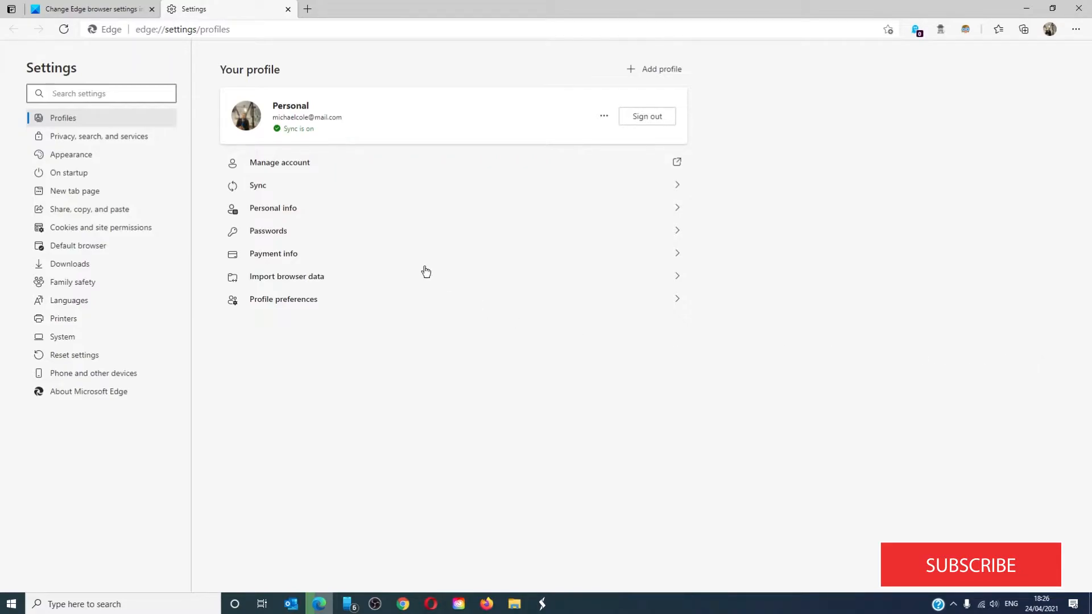
pyautogui.moveTo(293, 169)
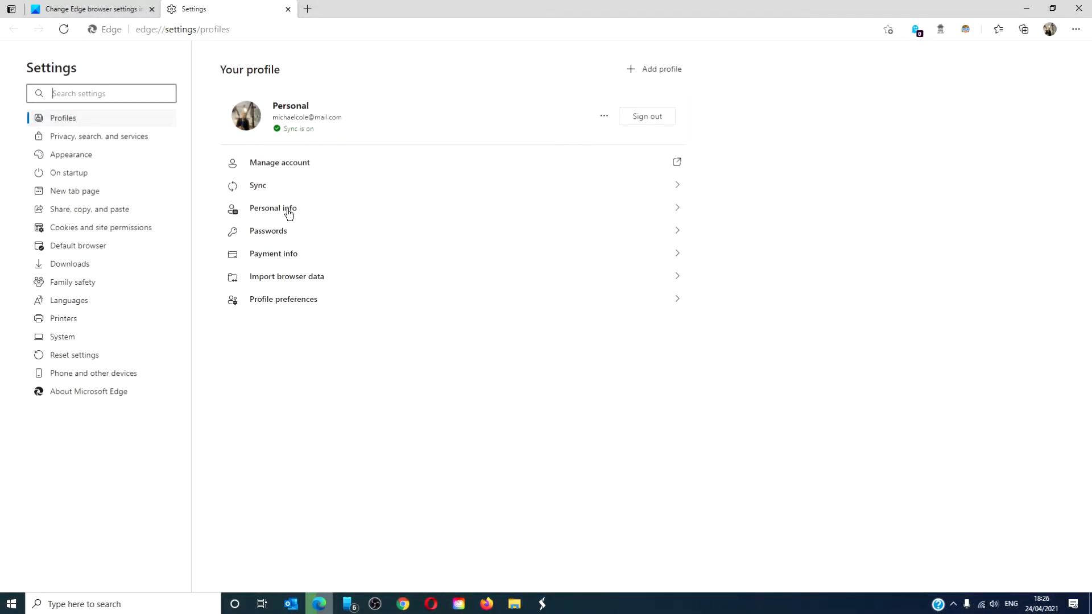
pyautogui.moveTo(286, 233)
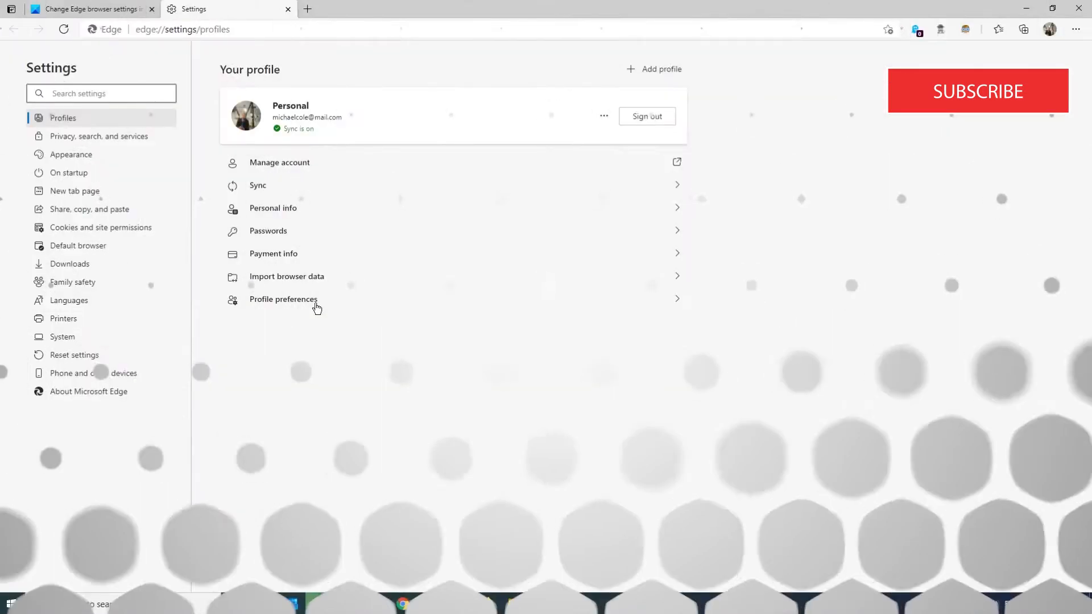
pyautogui.moveTo(99, 136)
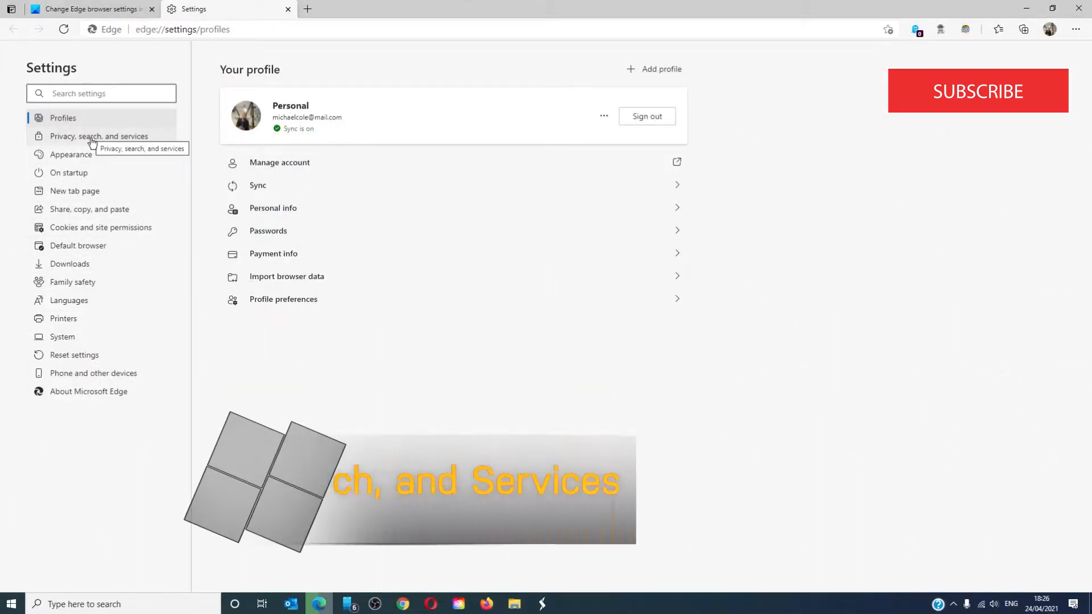
# Switch to the Privacy, search, and services page showing Balanced tracking prevention
pyautogui.click(99, 135)
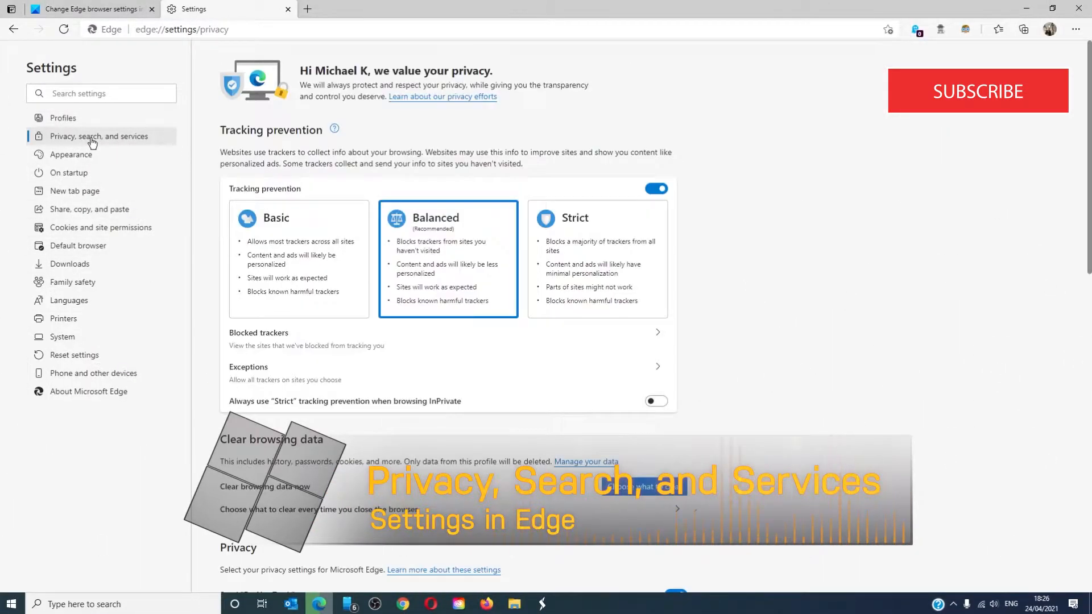
pyautogui.moveTo(522, 271)
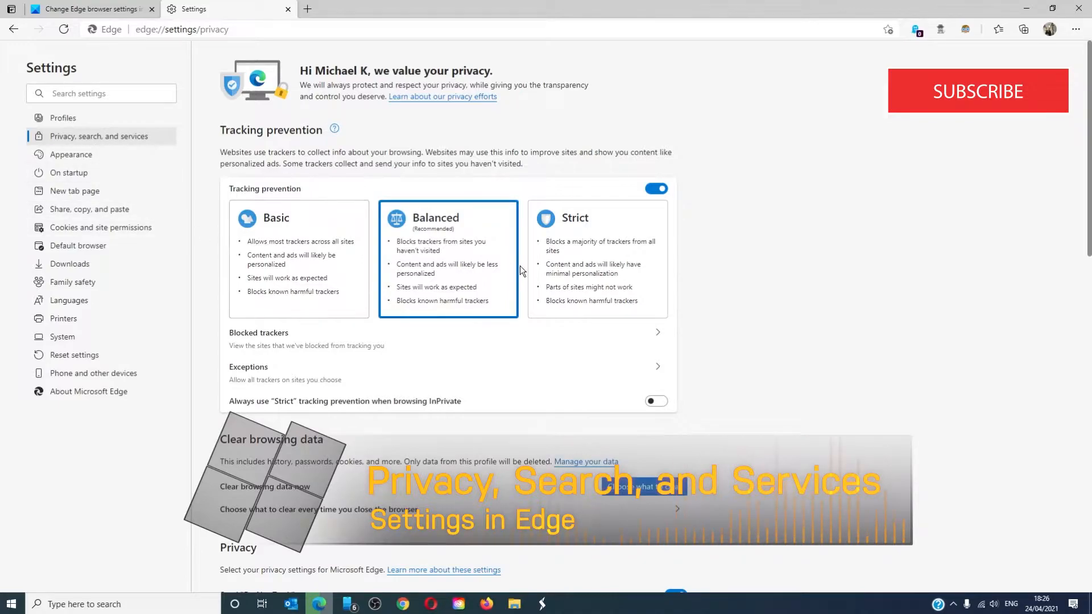
pyautogui.moveTo(388, 270)
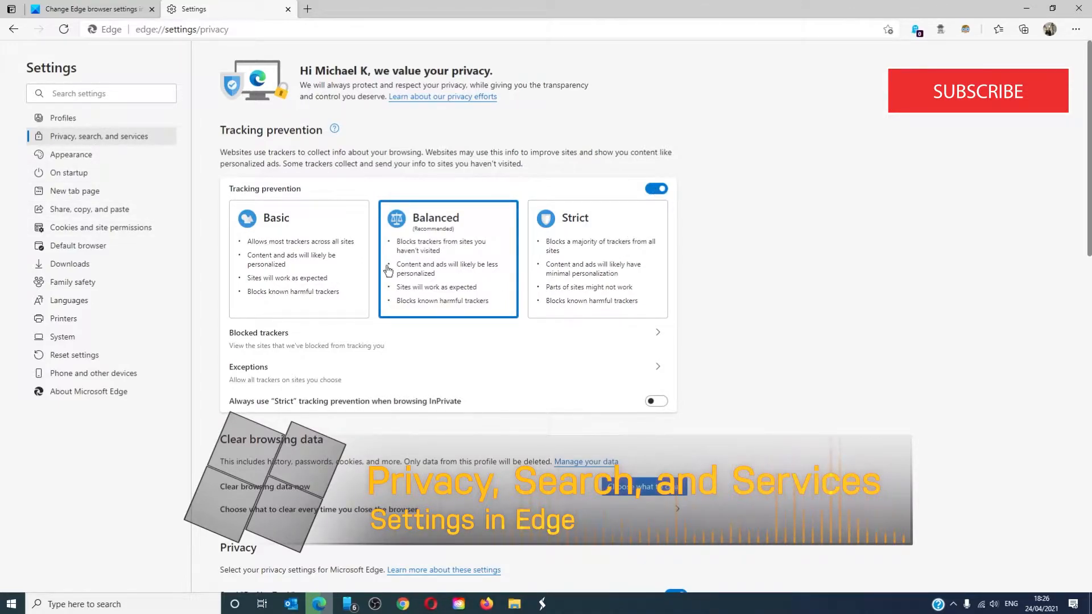
pyautogui.moveTo(627, 286)
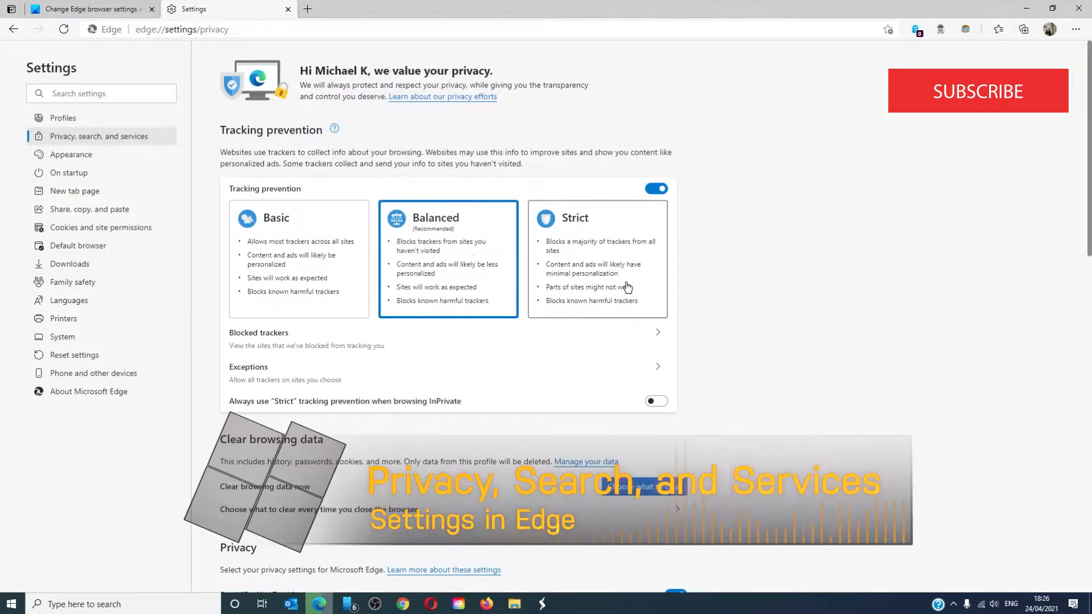
# Go to the Appearance settings page with theme, zoom and toolbar options
pyautogui.scroll(-3)
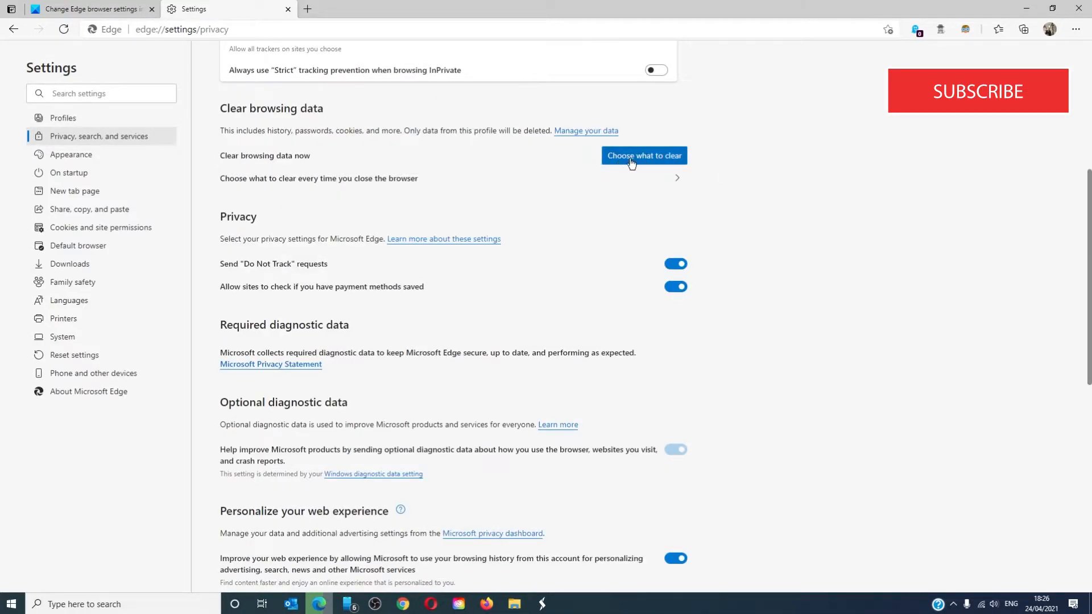
pyautogui.scroll(-3)
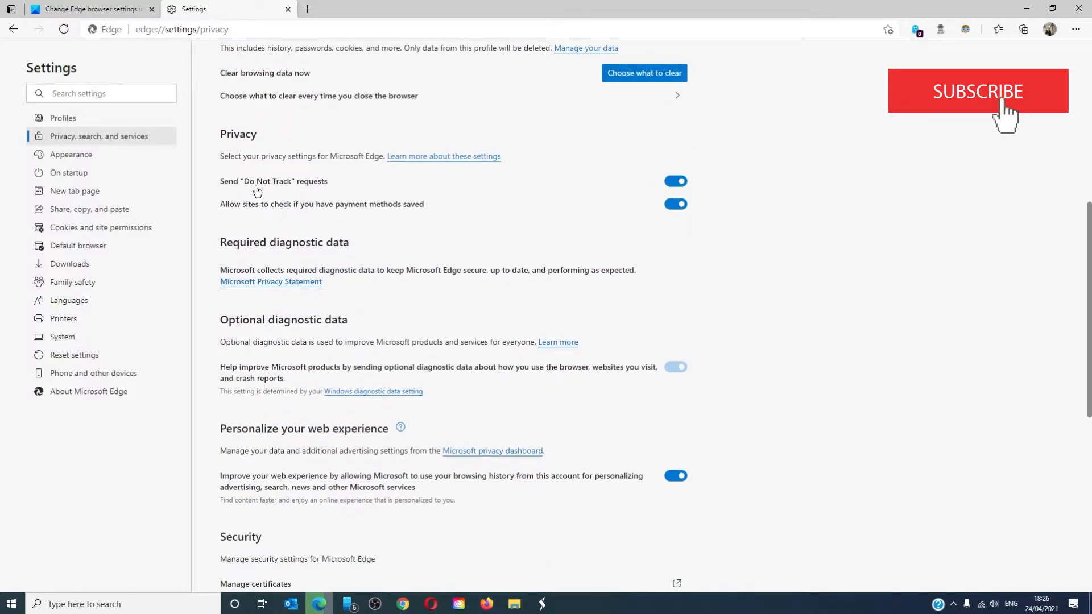
pyautogui.scroll(-3)
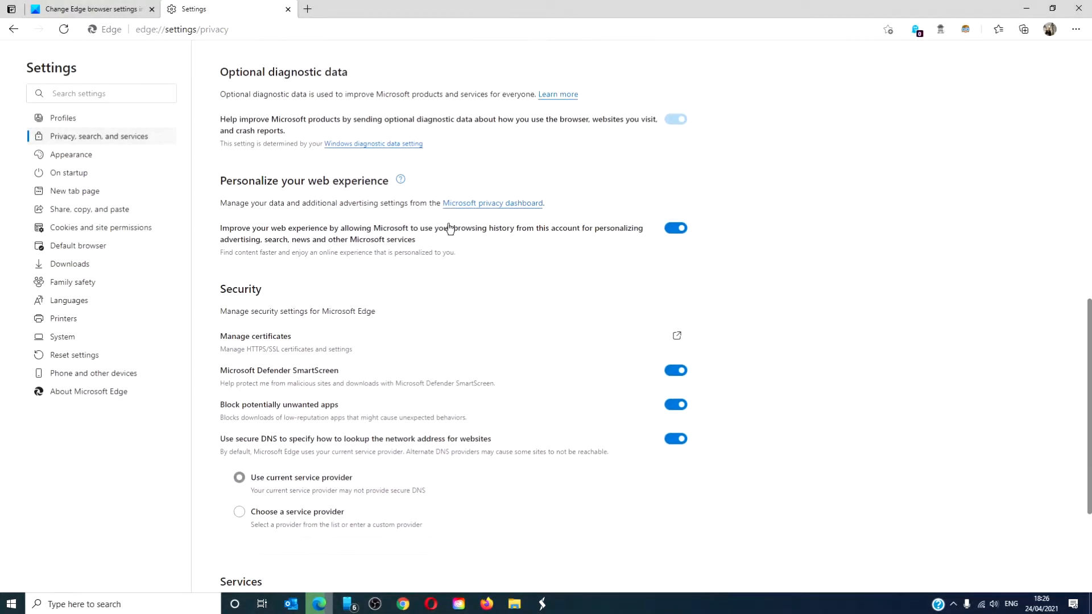
pyautogui.scroll(-3)
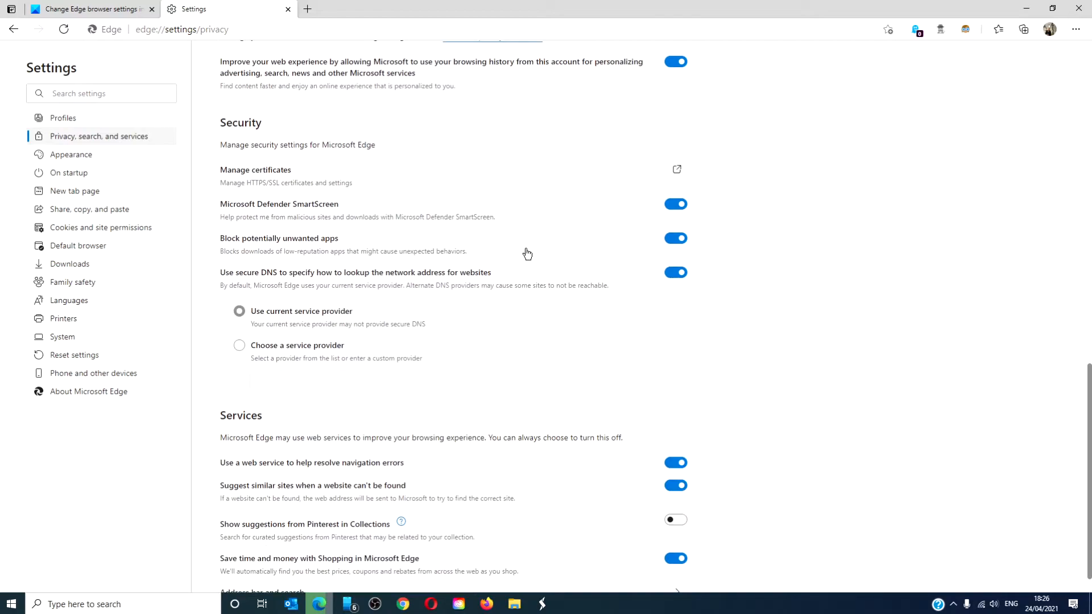
pyautogui.moveTo(239, 310)
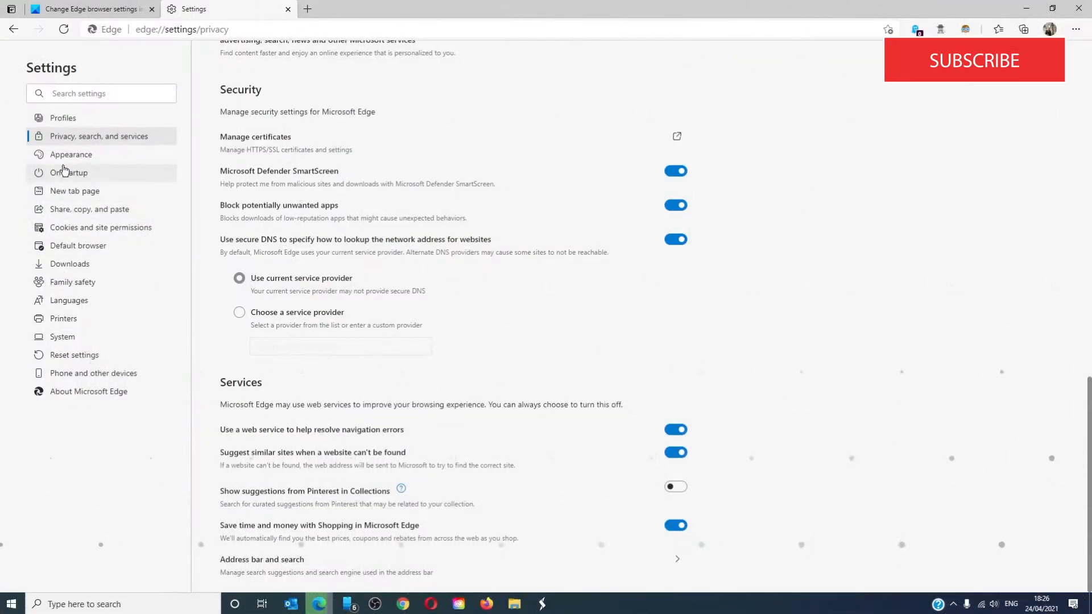
pyautogui.click(71, 154)
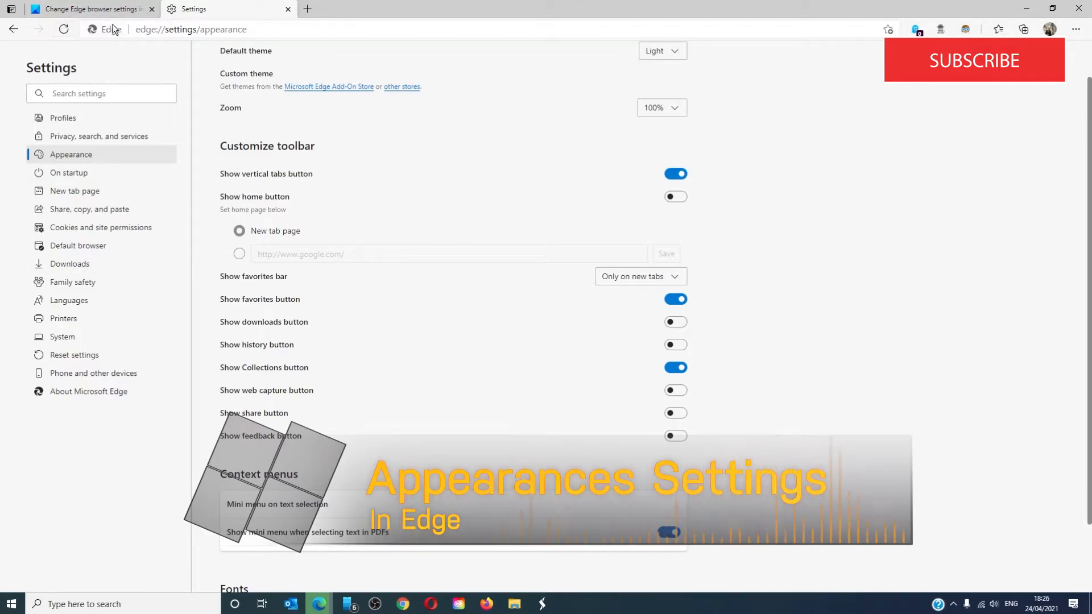
pyautogui.click(675, 196)
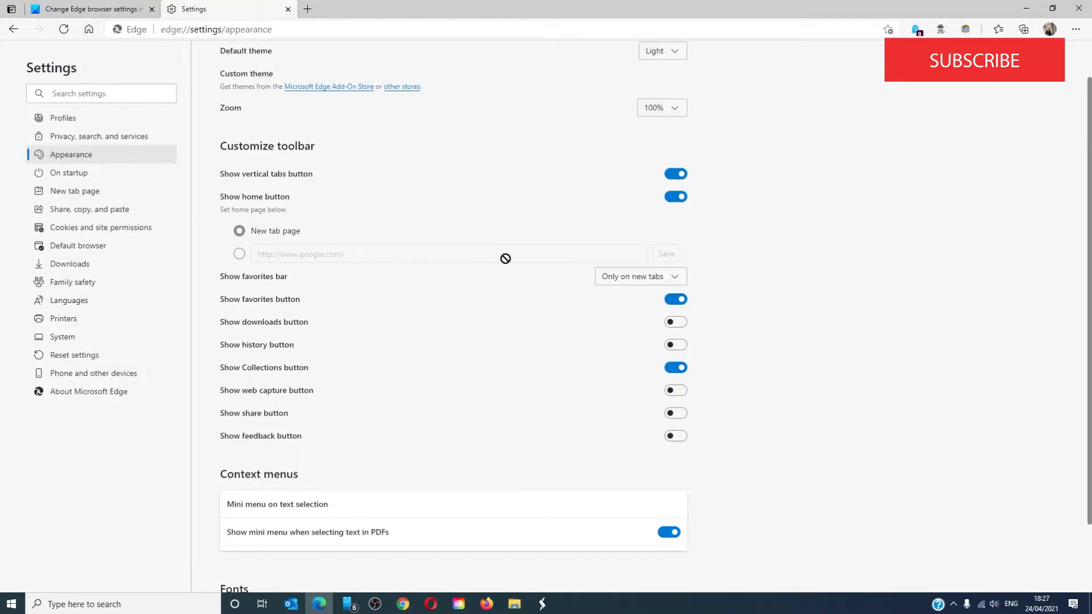
pyautogui.click(239, 253)
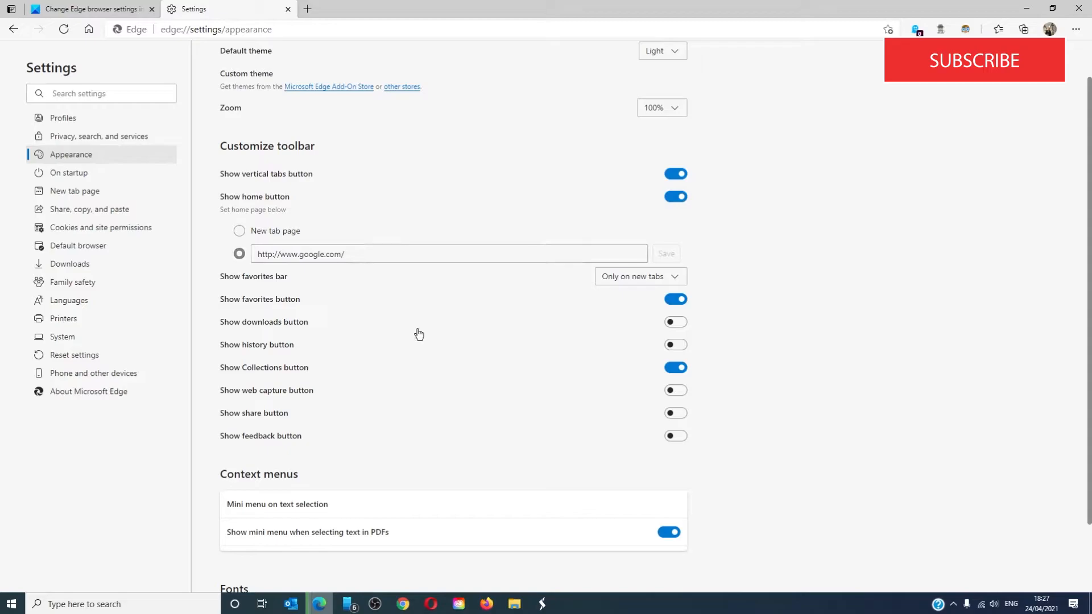
pyautogui.scroll(-3)
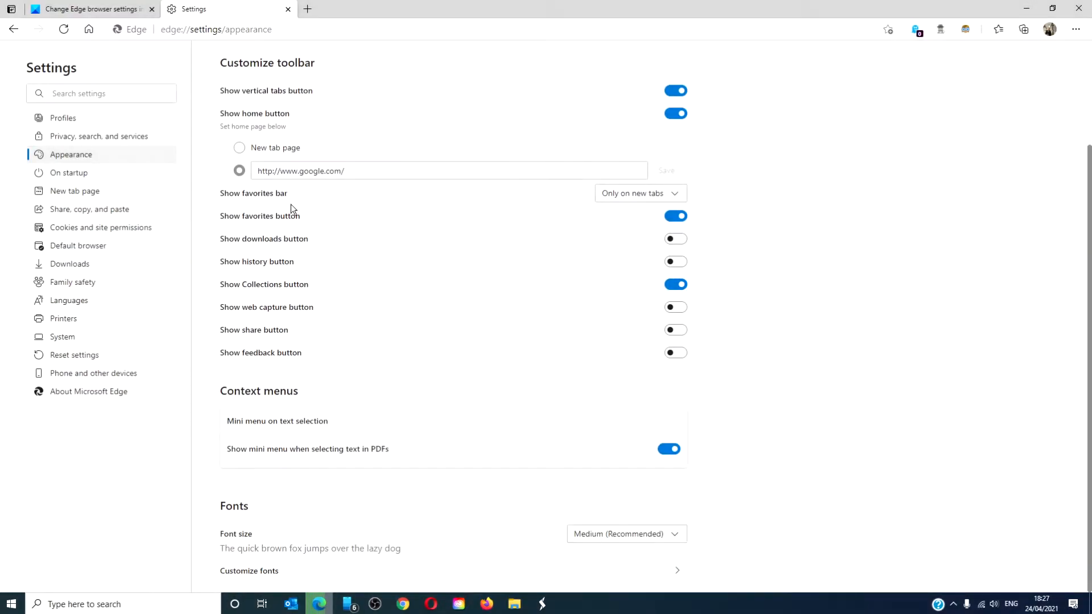
pyautogui.moveTo(294, 248)
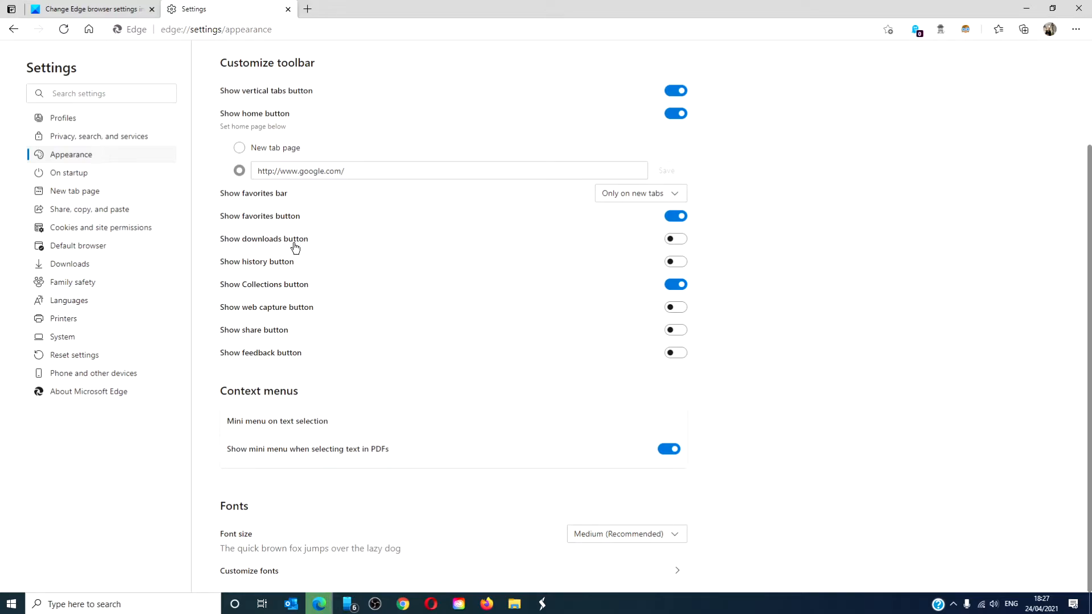
pyautogui.moveTo(289, 295)
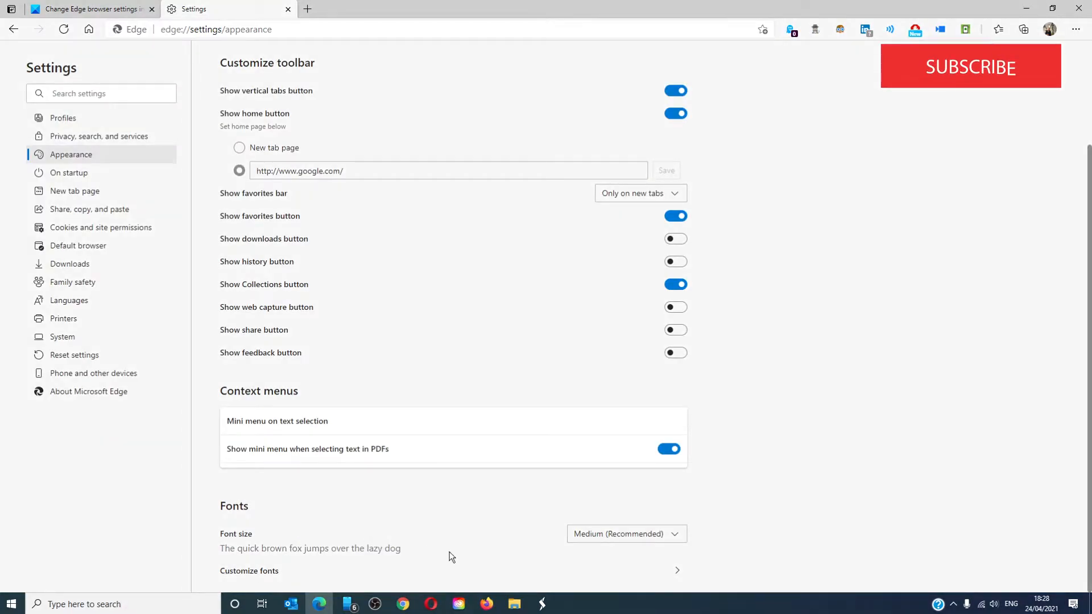
# Check the font size list, keep Medium (Recommended), and open Customize fonts
pyautogui.click(624, 528)
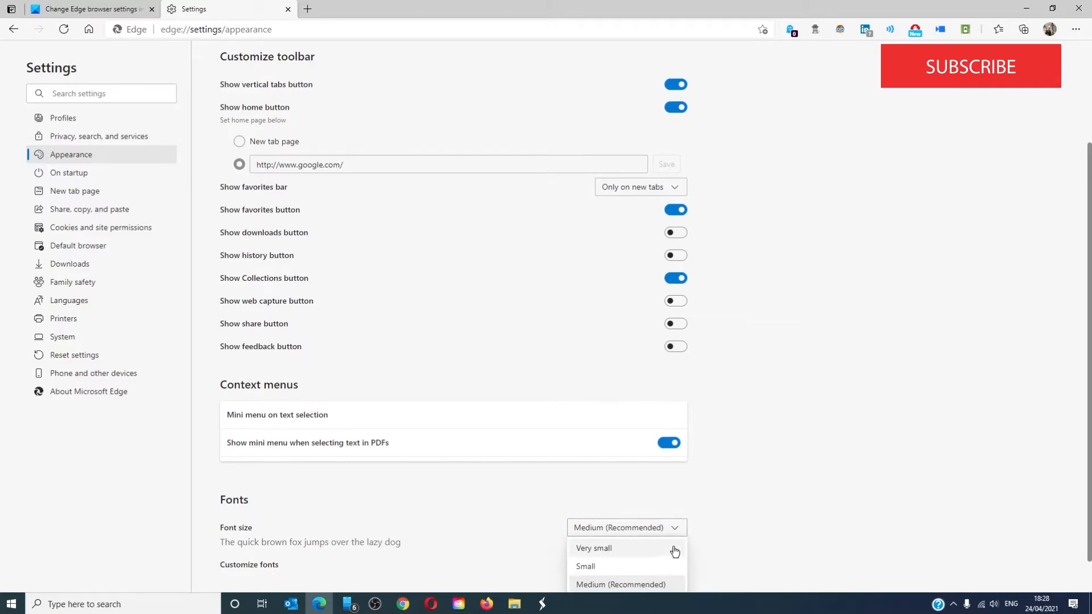
pyautogui.scroll(-3)
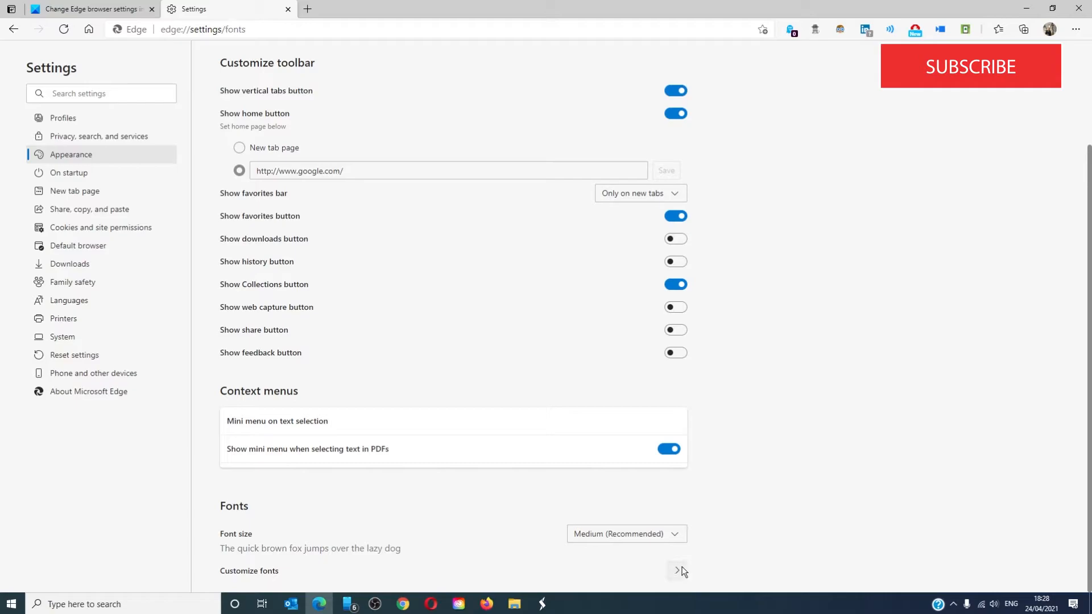
pyautogui.click(676, 571)
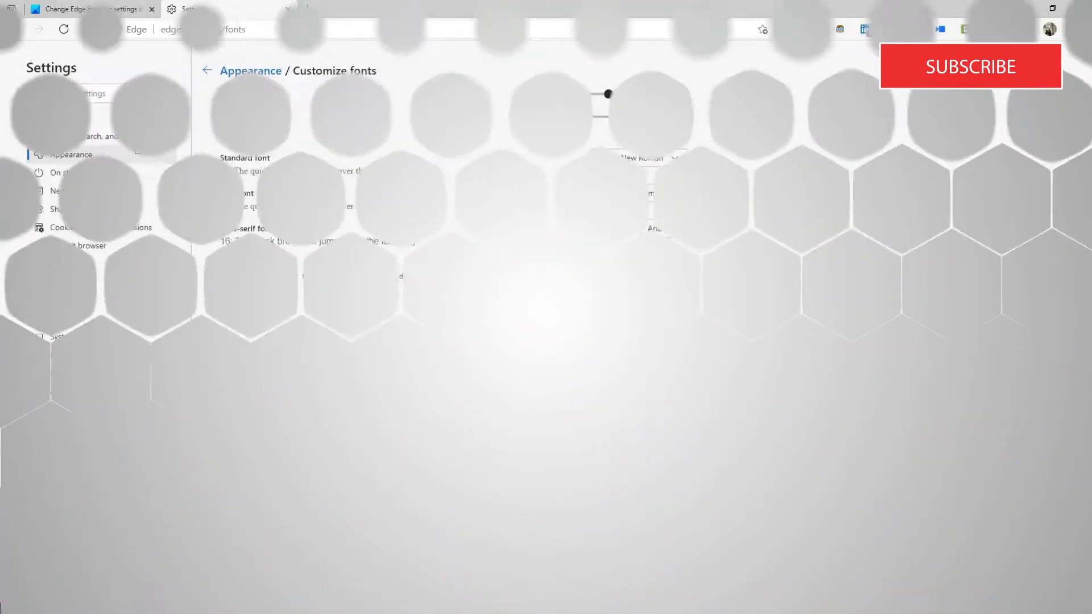
# View the On startup options, then go to Cookies and site permissions
pyautogui.click(68, 172)
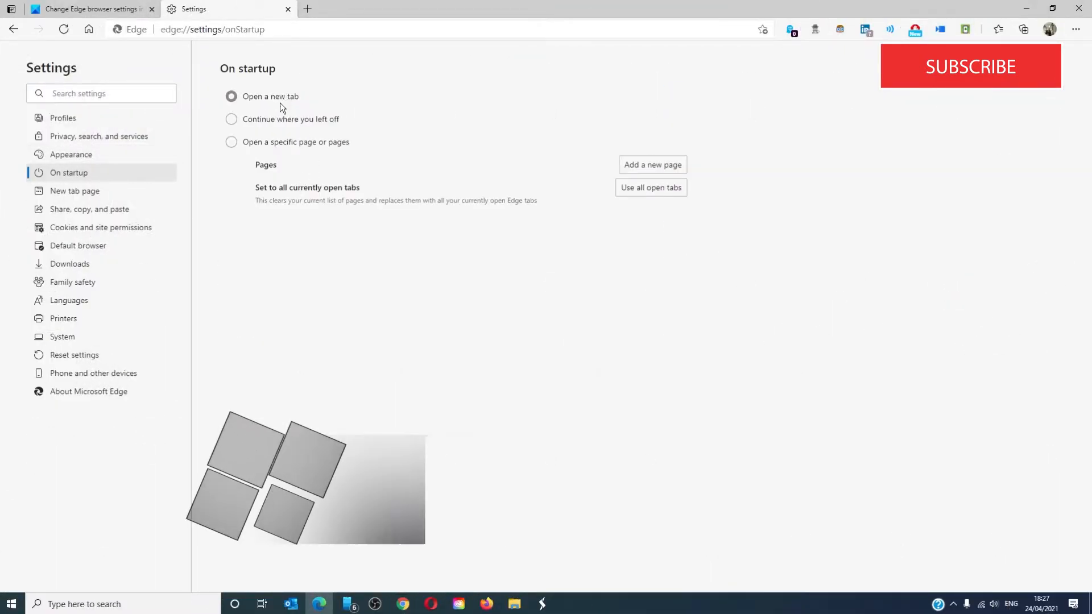
pyautogui.moveTo(279, 126)
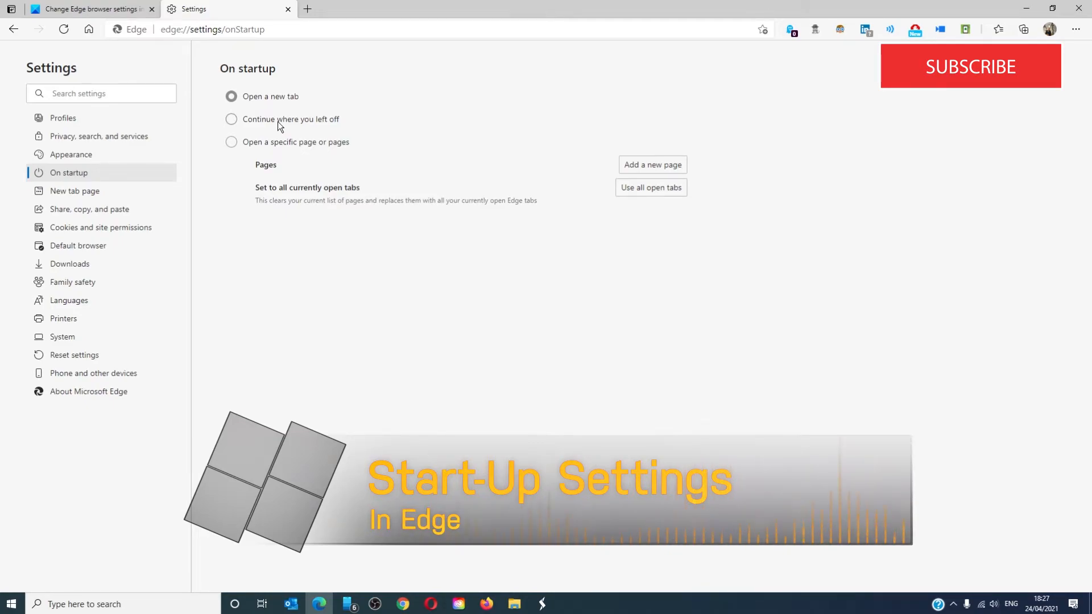
pyautogui.moveTo(276, 159)
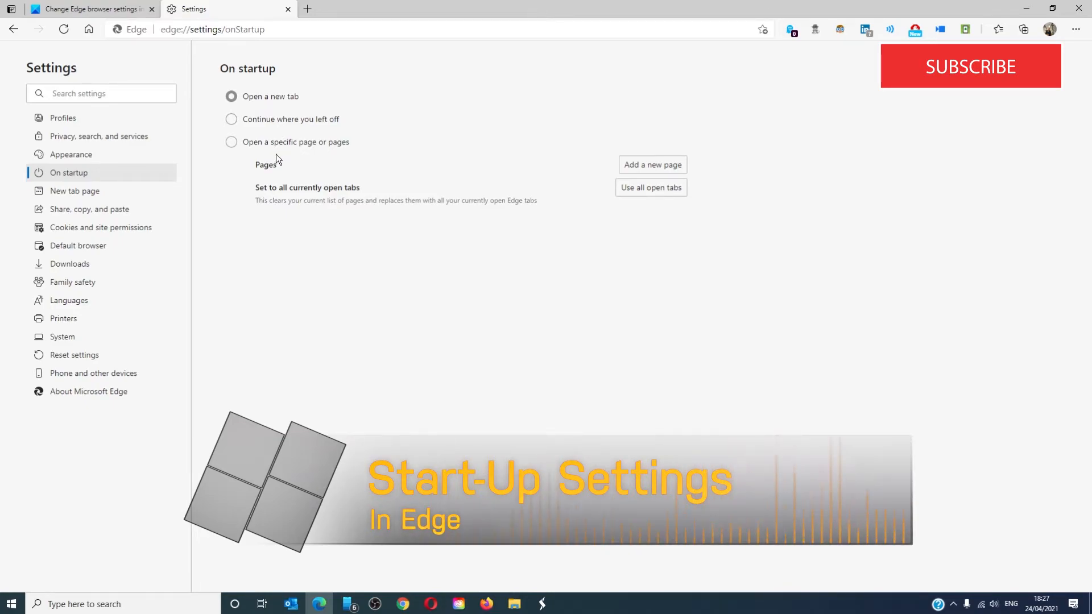
pyautogui.moveTo(971, 66)
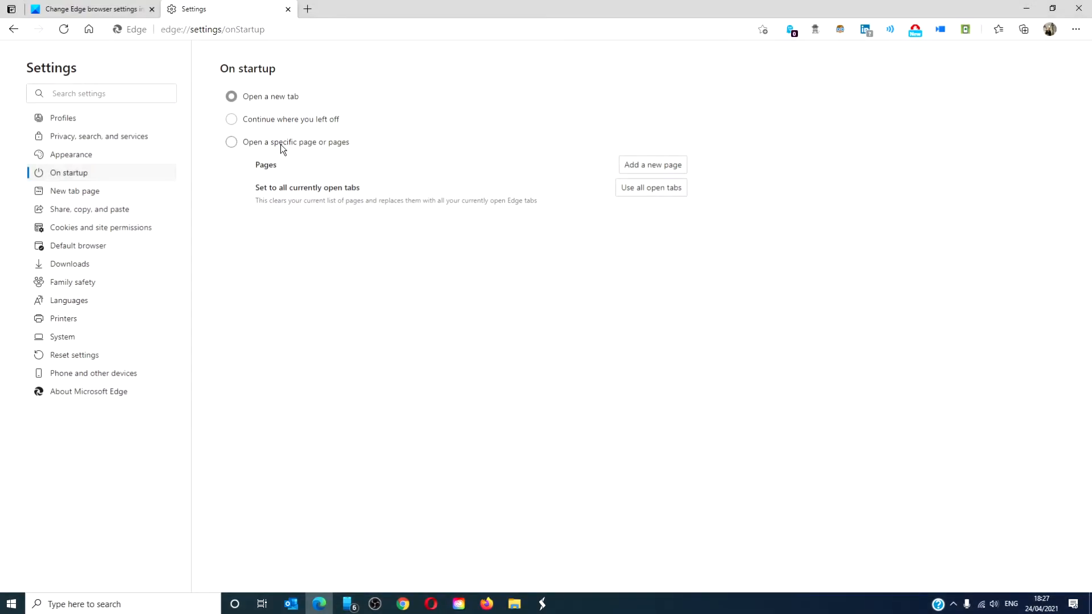
pyautogui.moveTo(282, 167)
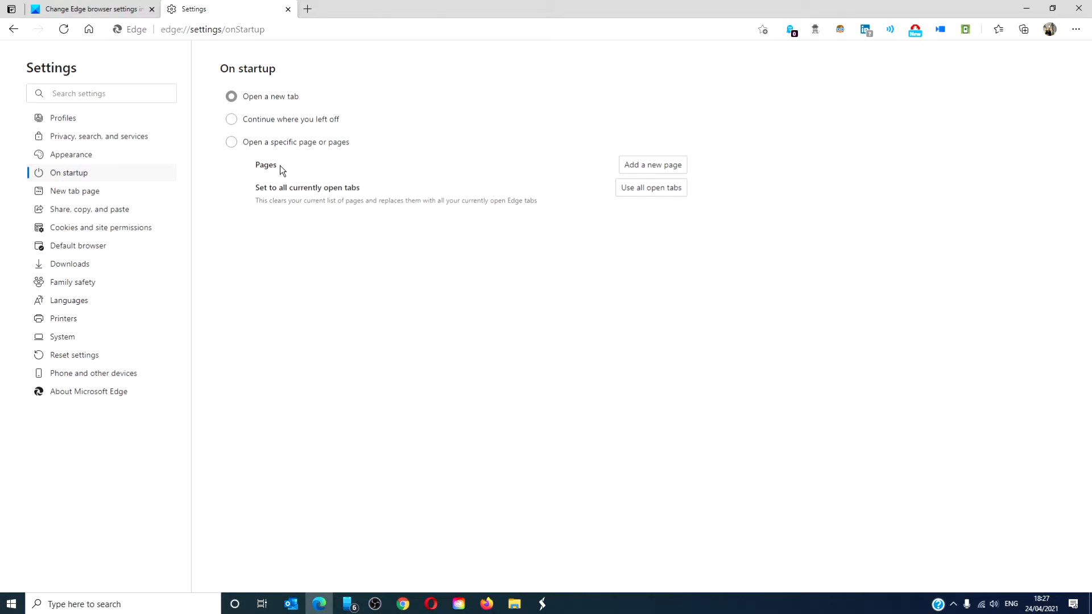
pyautogui.moveTo(285, 170)
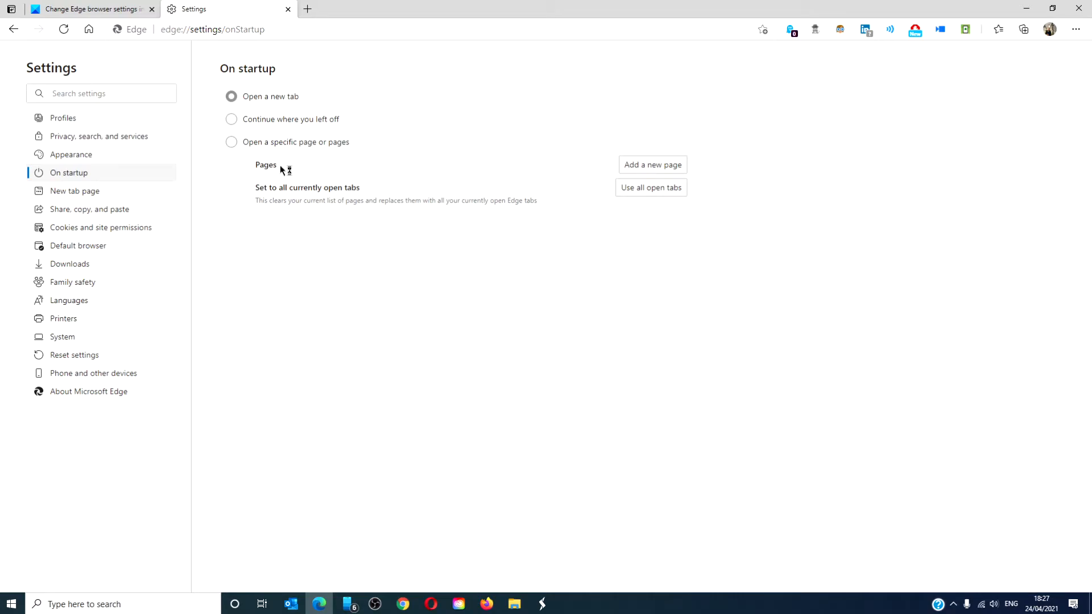
pyautogui.moveTo(100, 227)
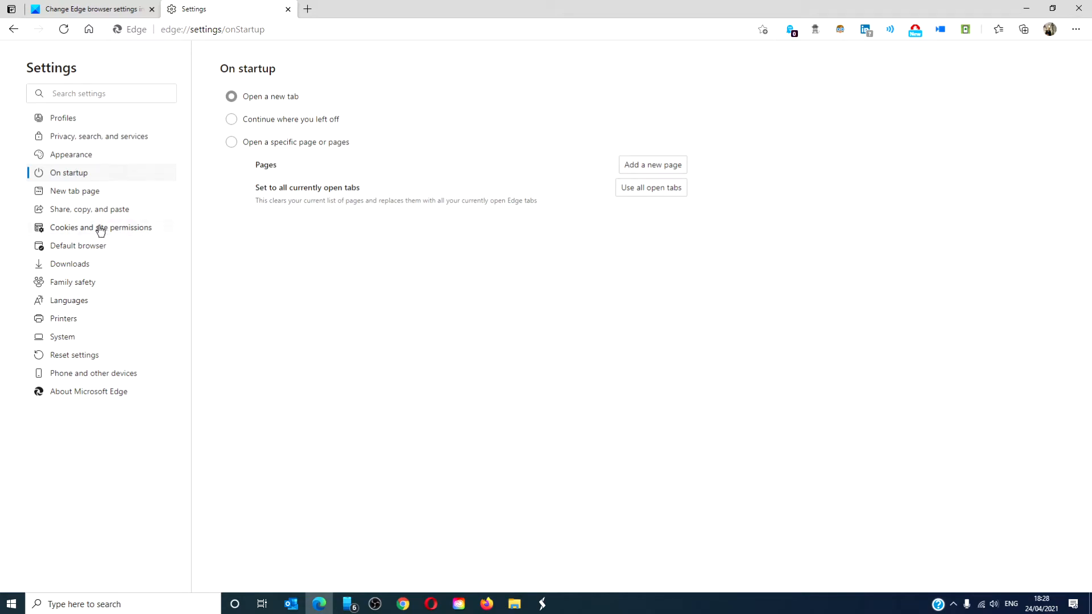
pyautogui.click(100, 227)
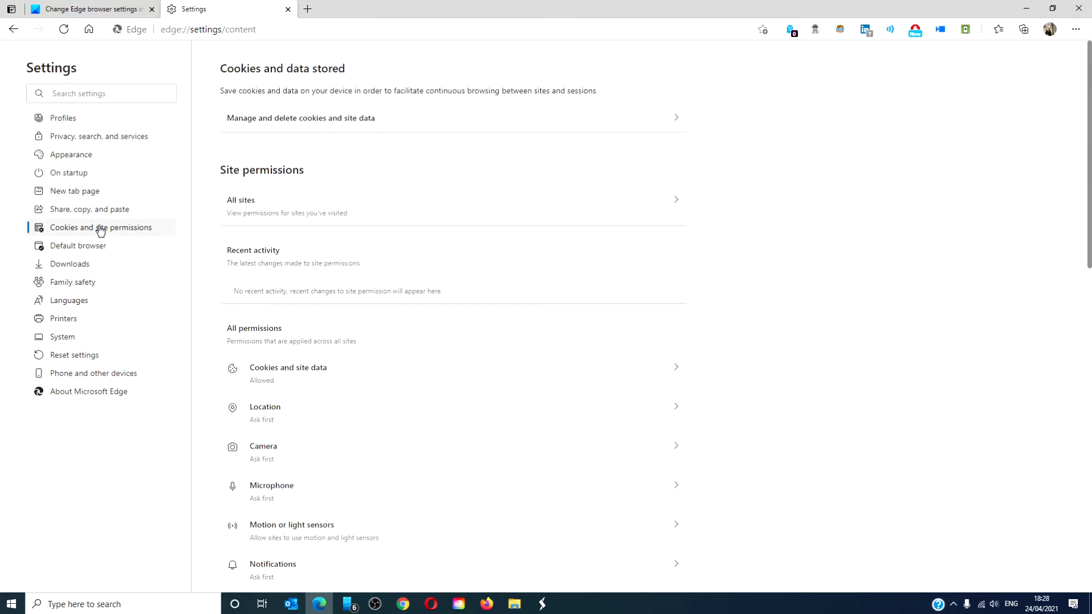
# Switch to the Languages page showing English (United States) spellcheck
pyautogui.click(68, 300)
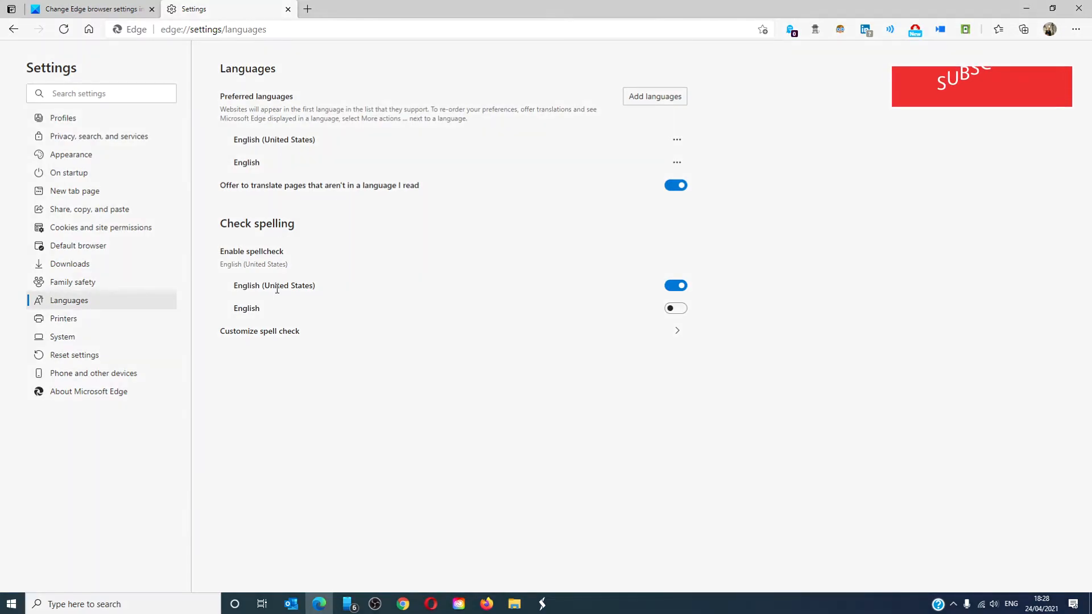
pyautogui.moveTo(596, 184)
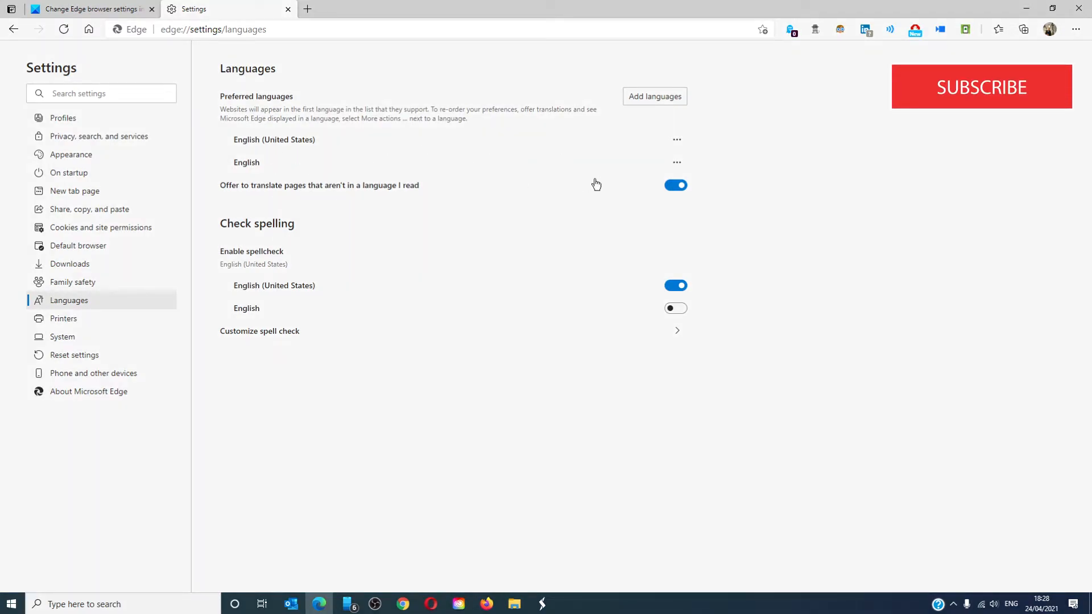
pyautogui.moveTo(401, 195)
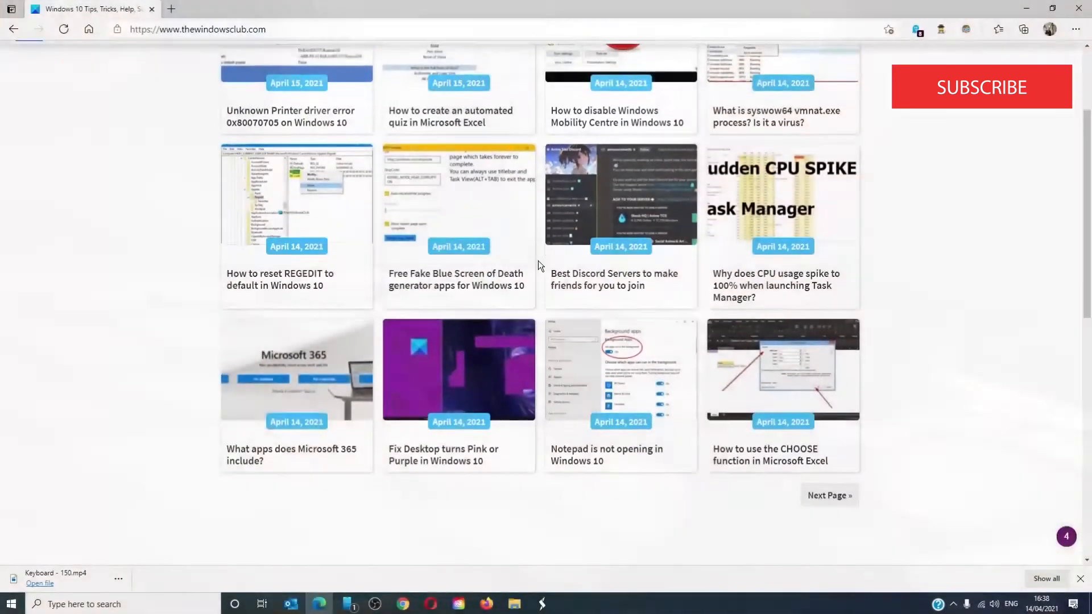
# Scroll through TheWindowsClub channel's recent uploads on the Videos tab
pyautogui.scroll(-3)
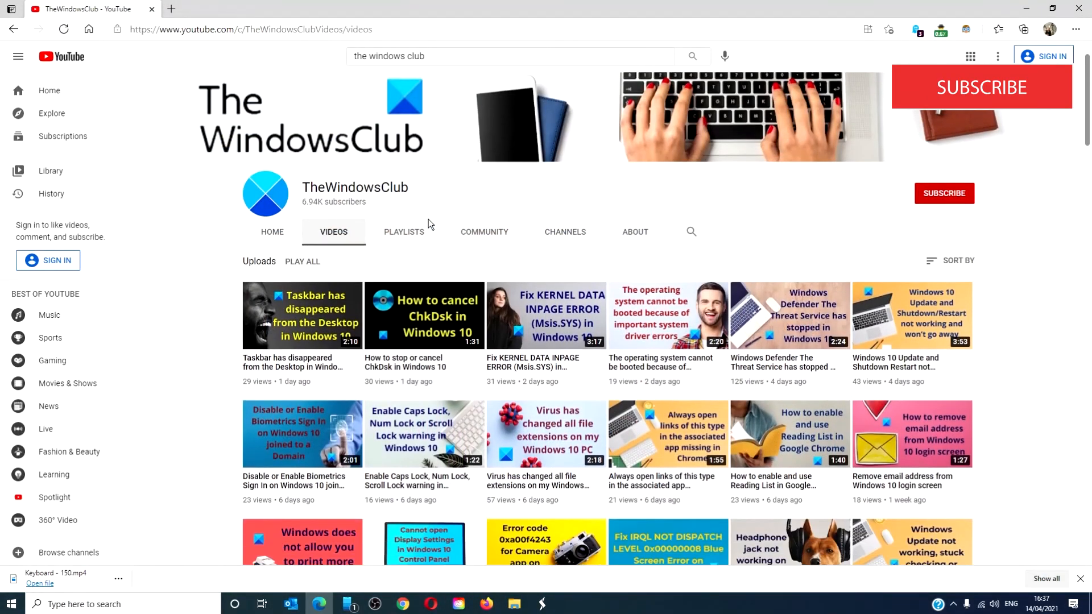
pyautogui.scroll(-3)
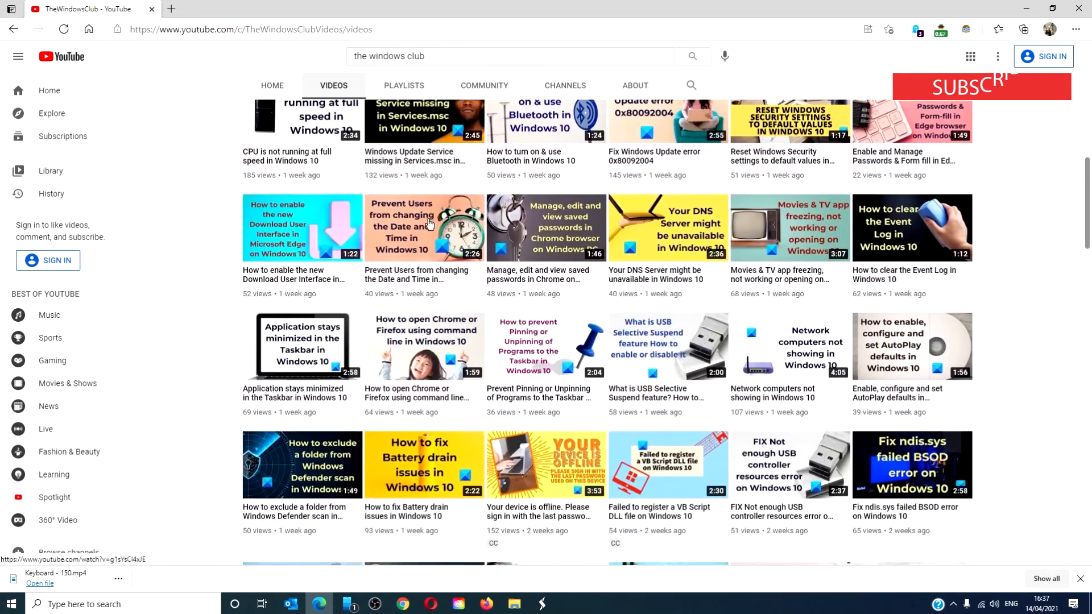
pyautogui.scroll(-3)
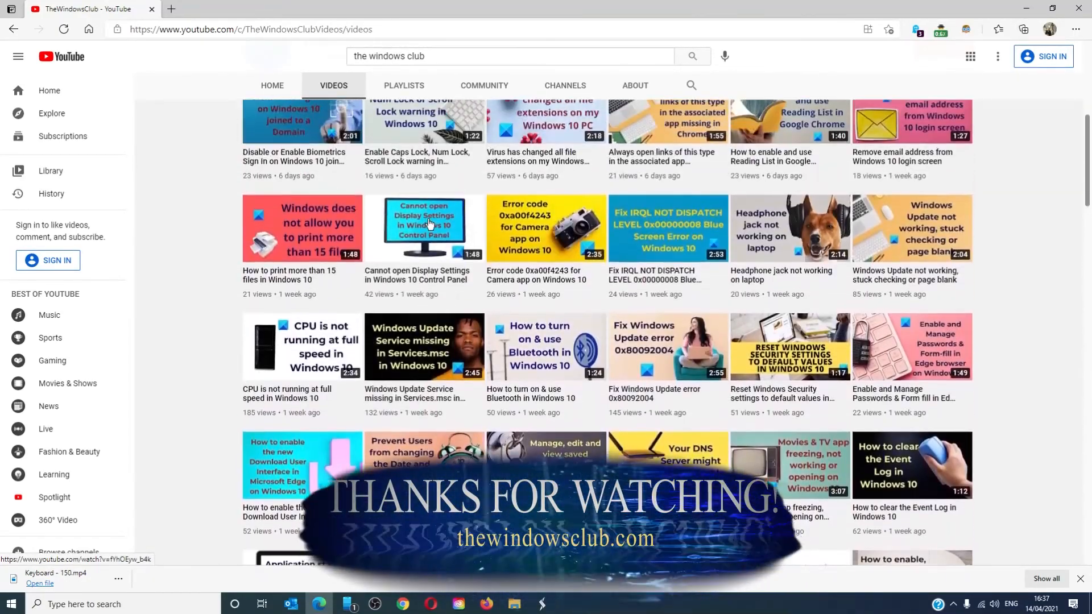
pyautogui.scroll(3)
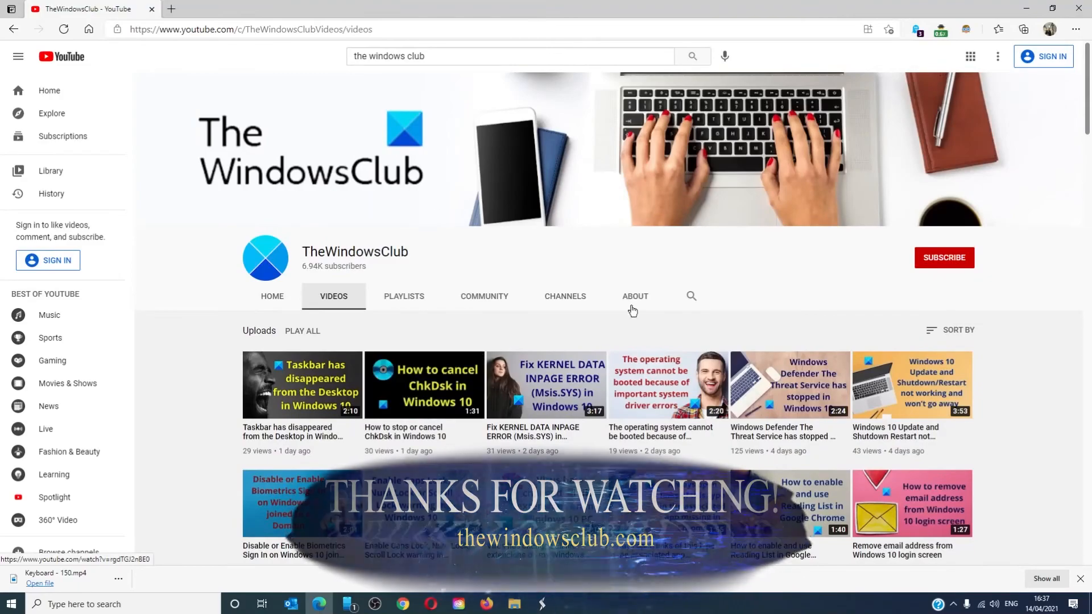